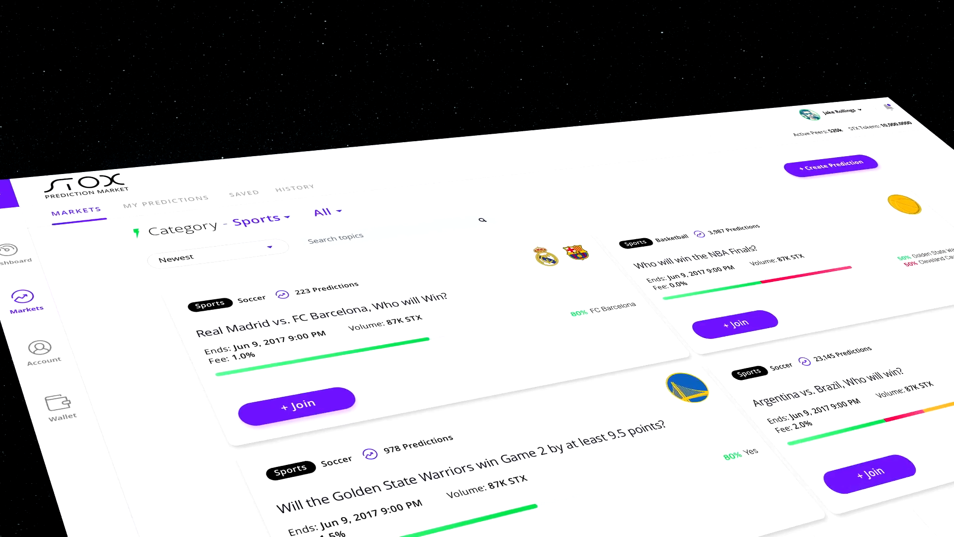
Step: Open the Real Madrid vs. FC Barcelona winner prediction card to view its order book and price chart
click(299, 404)
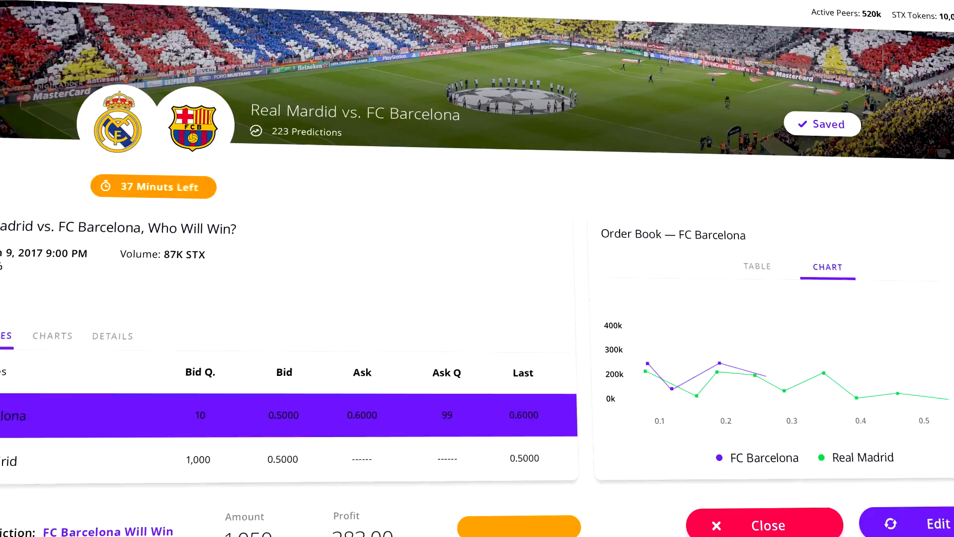